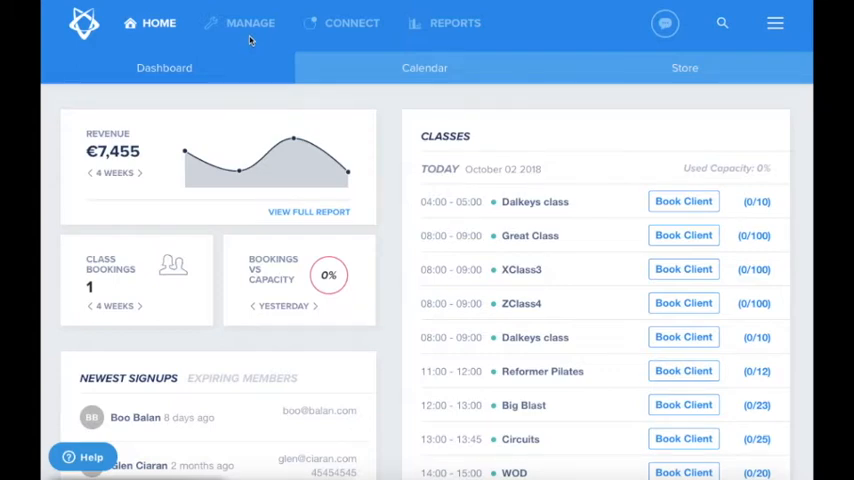
Step: Show the staff list under Manage and scroll to Test Trainer, currently not bookable
left_click(250, 24)
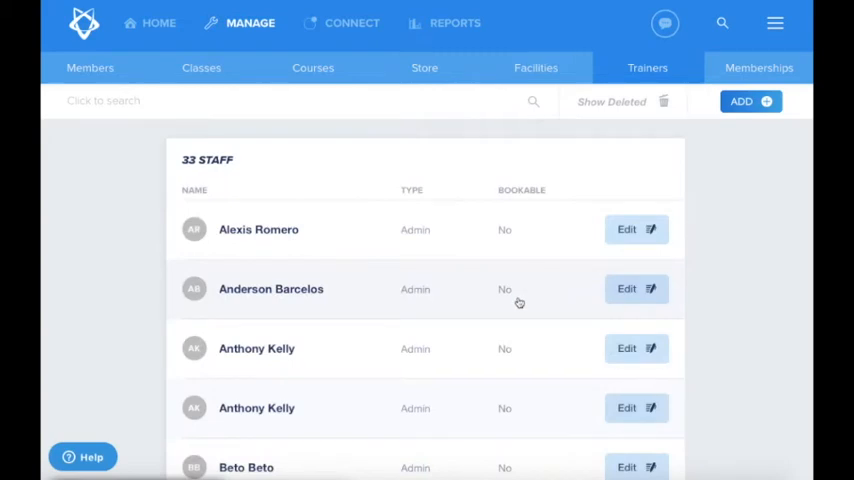
scroll("down", 3)
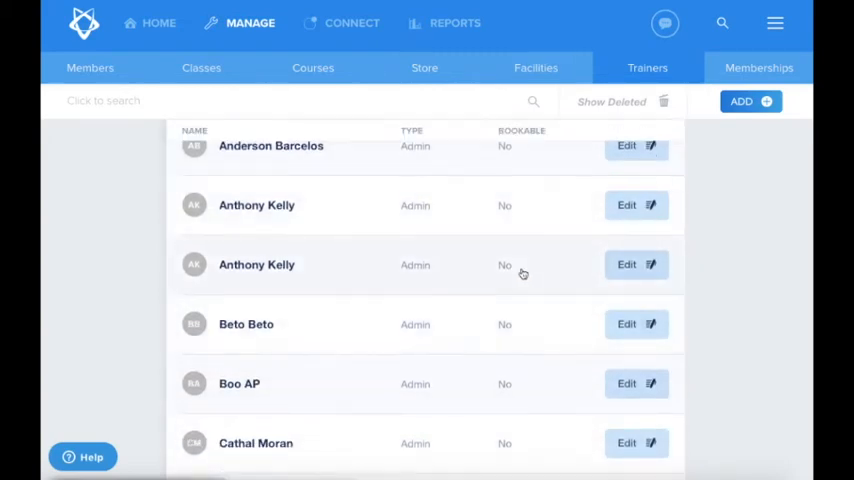
scroll("down", 3)
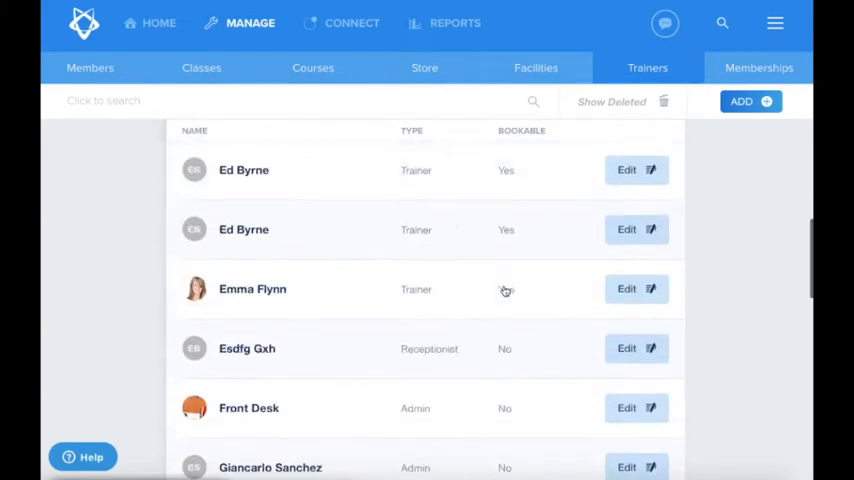
scroll("down", 3)
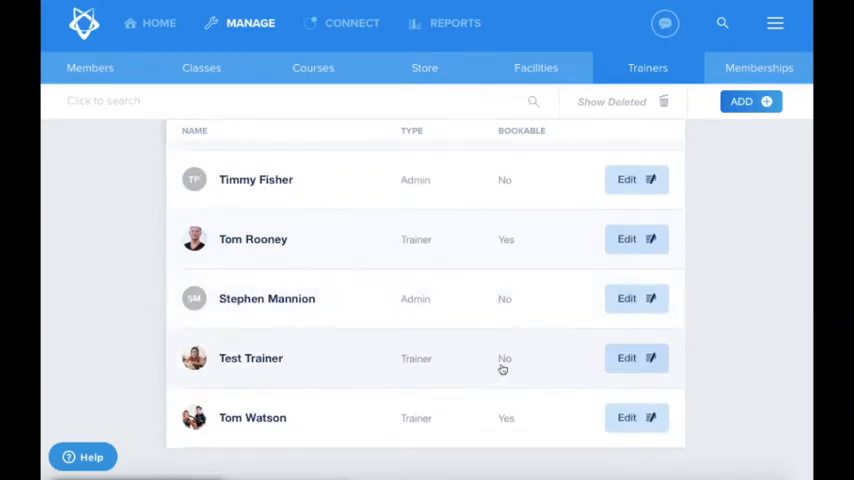
left_click(636, 358)
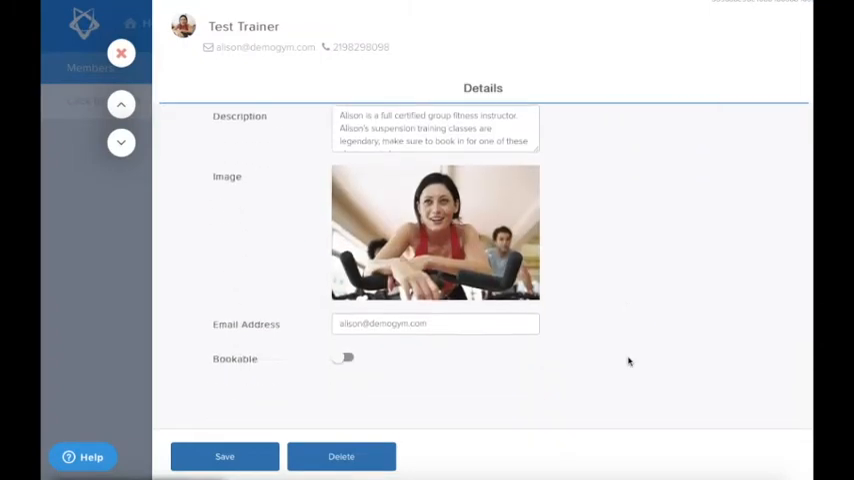
scroll("down", 3)
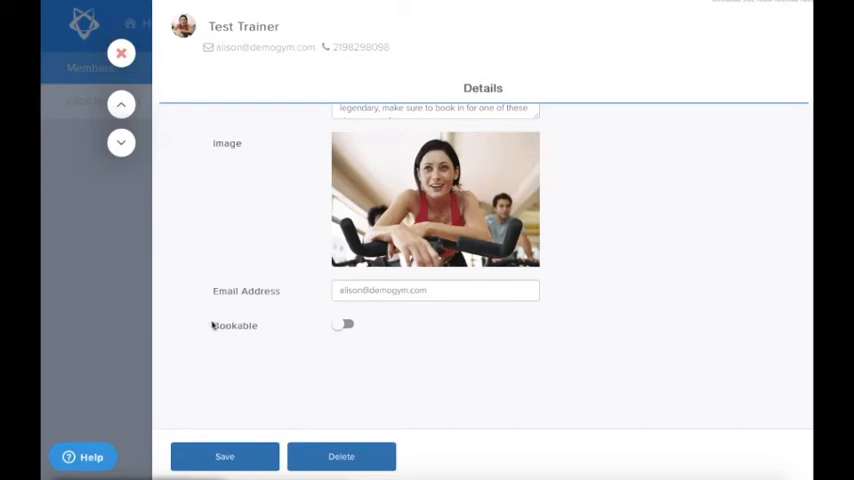
left_click(342, 324)
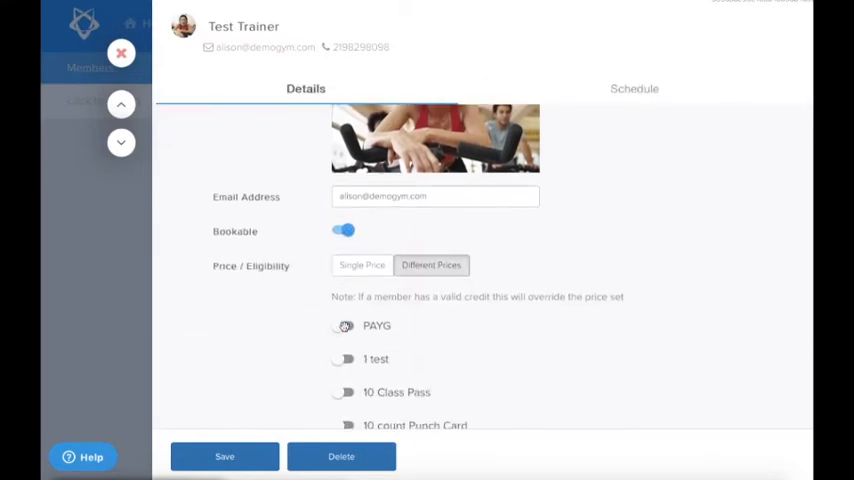
scroll("down", 3)
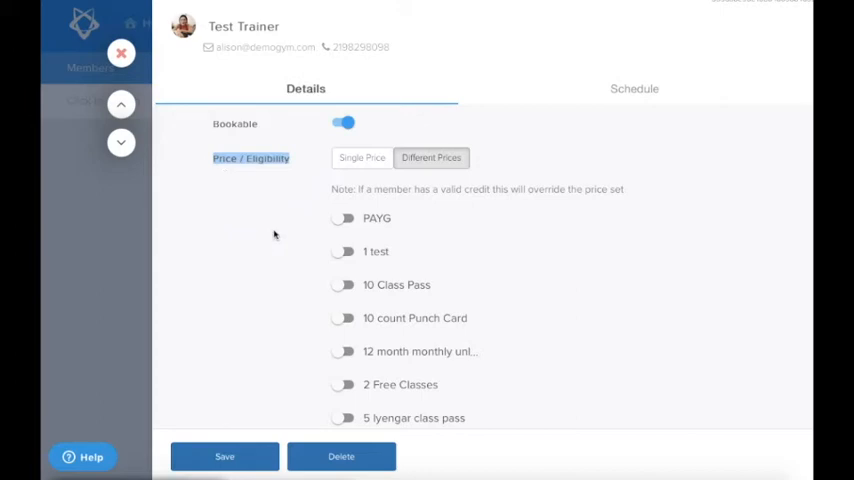
Step: Choose Single Price with €50 for drop-in clients and €25 for members
left_click(362, 156)
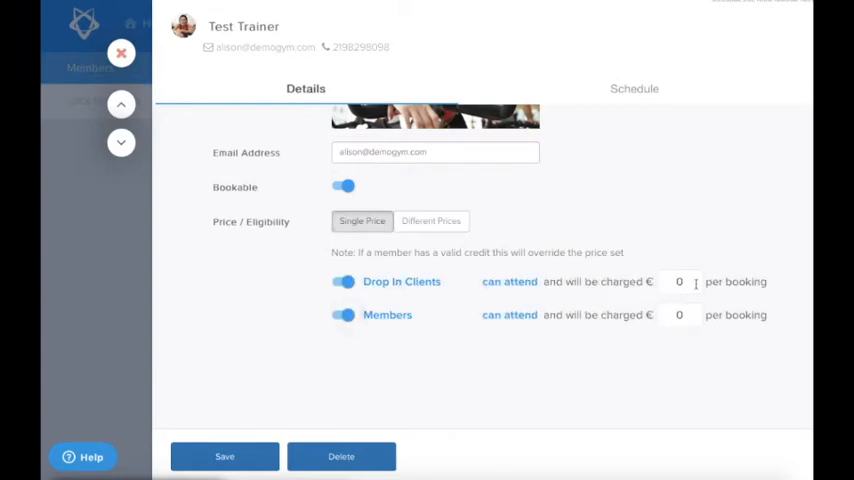
type("5")
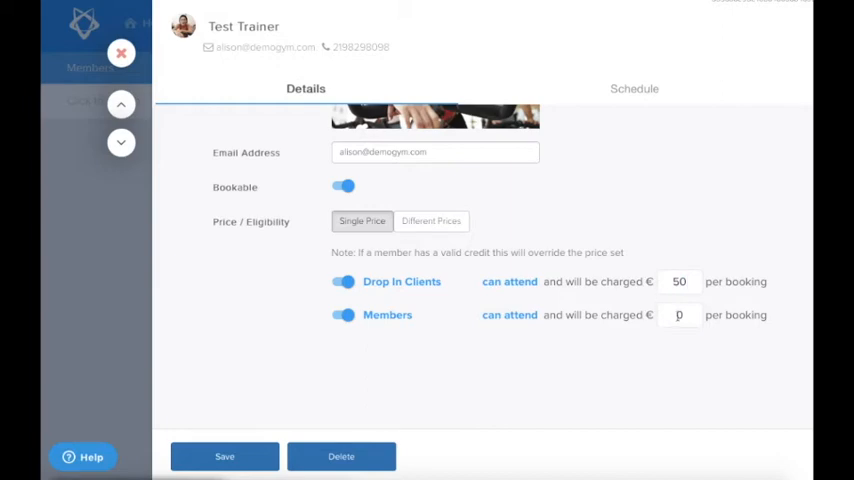
type("2")
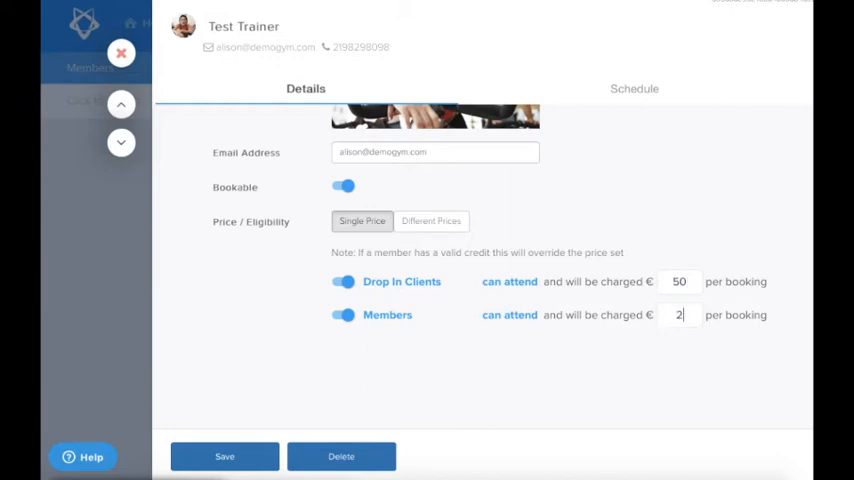
type("5")
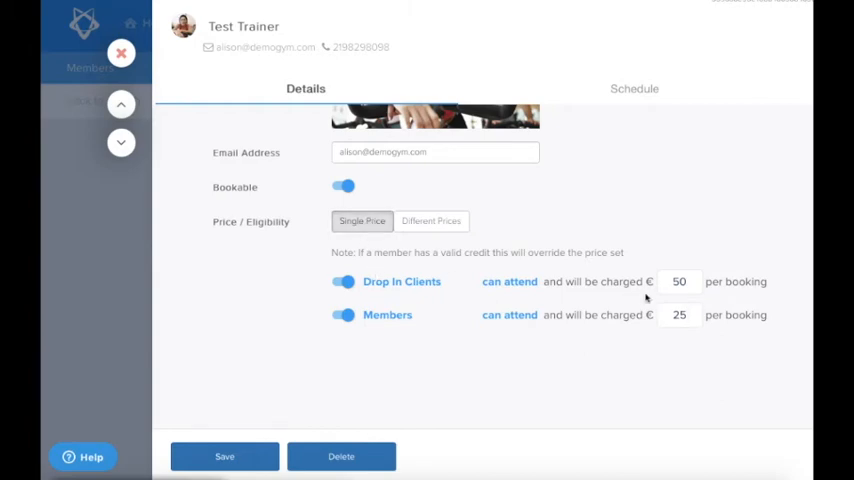
Step: Switch to Different Prices per membership: PAYG €50, 1 test €40, 10 Class Pass €30
left_click(432, 220)
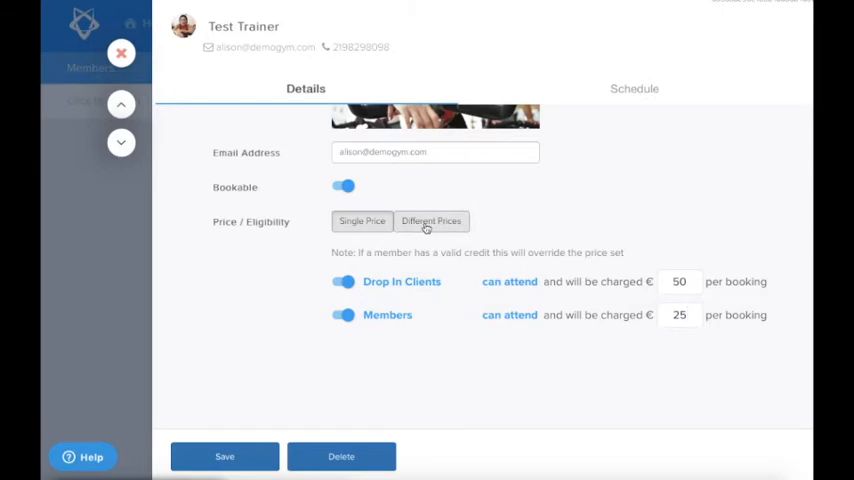
left_click(432, 220)
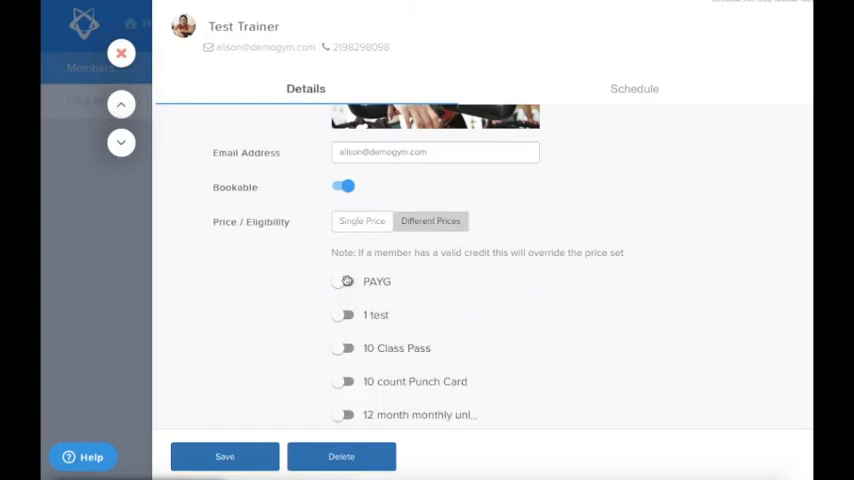
left_click(344, 280)
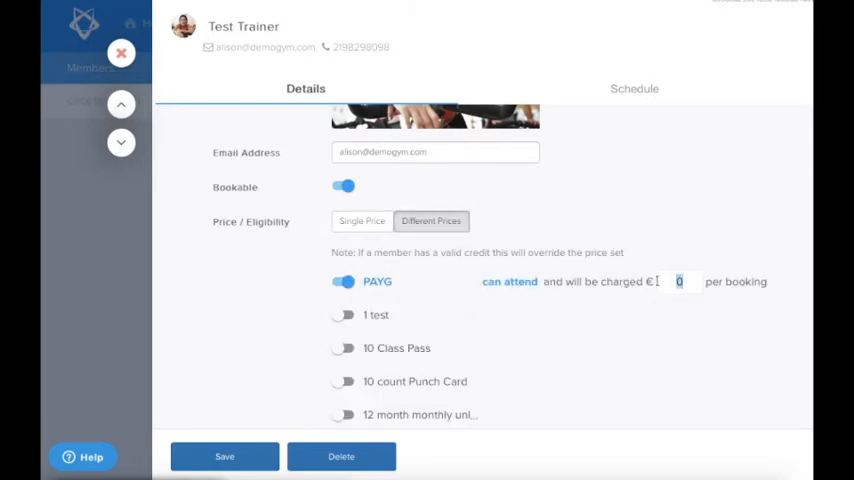
type("50")
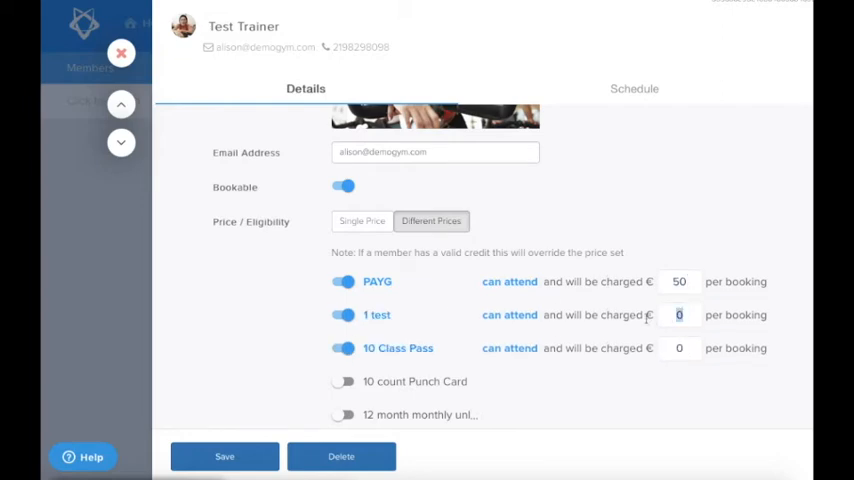
type("40")
left_click(678, 348)
type("30")
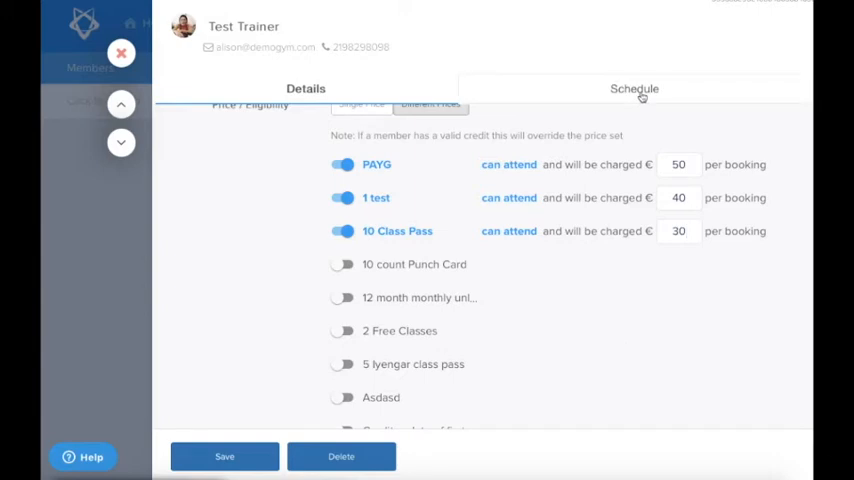
Step: Go to Test Trainer's Schedule settings and edit the session duration field
left_click(626, 88)
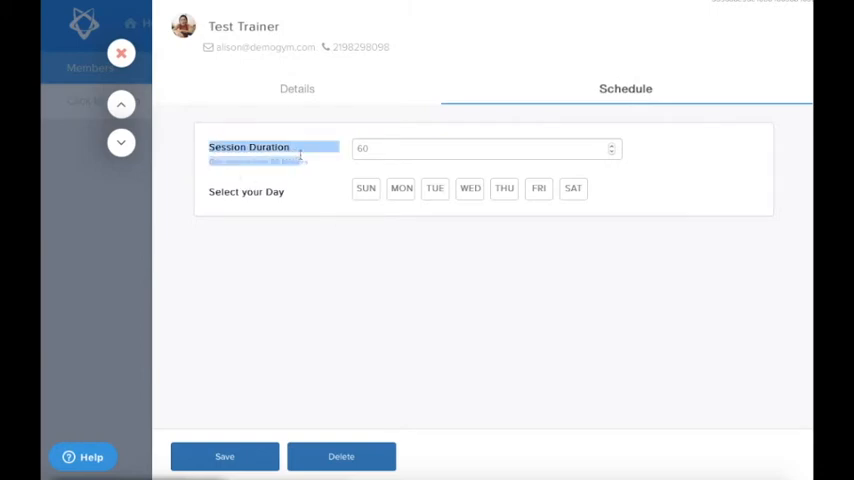
left_click(484, 148)
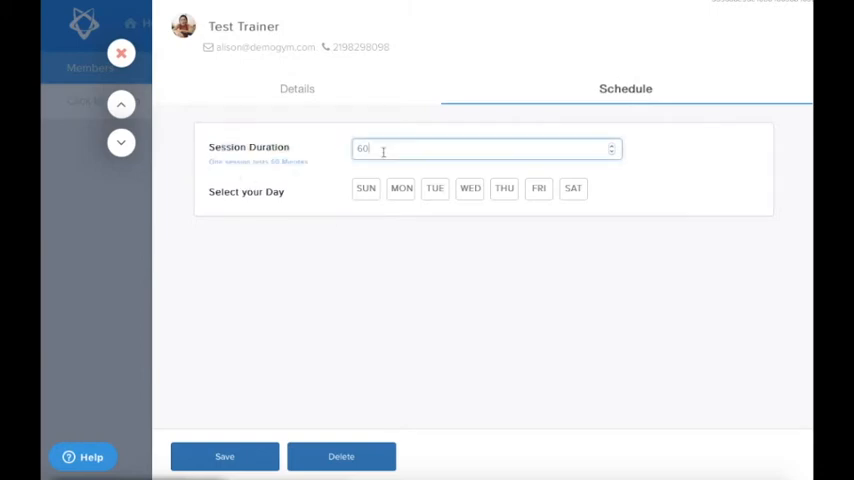
type("45")
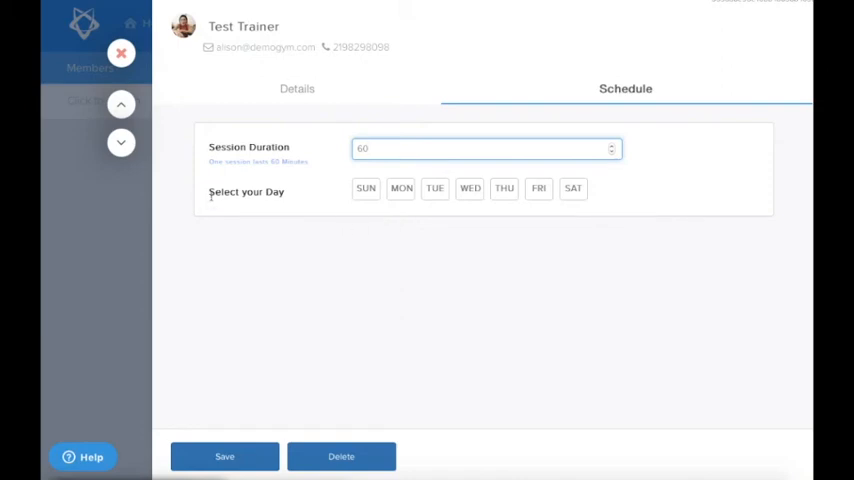
Step: Select Monday and Wednesday as working days and end Monday's first slot at 14:00
left_click(366, 188)
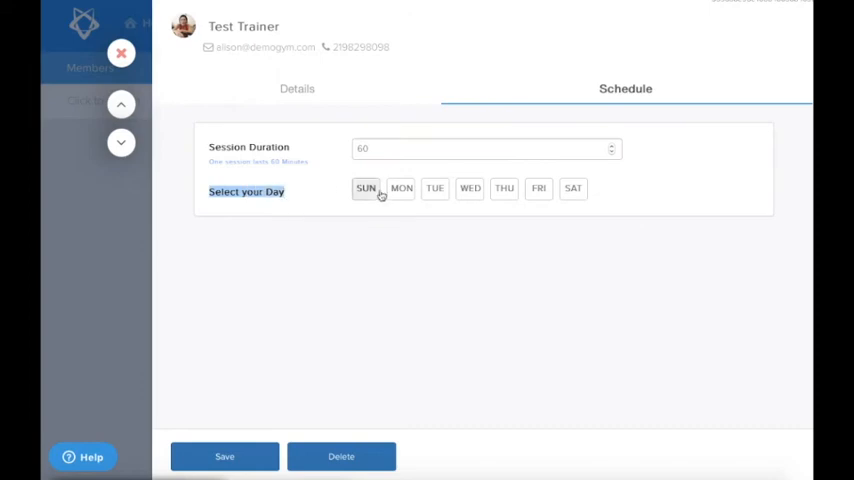
left_click(400, 188)
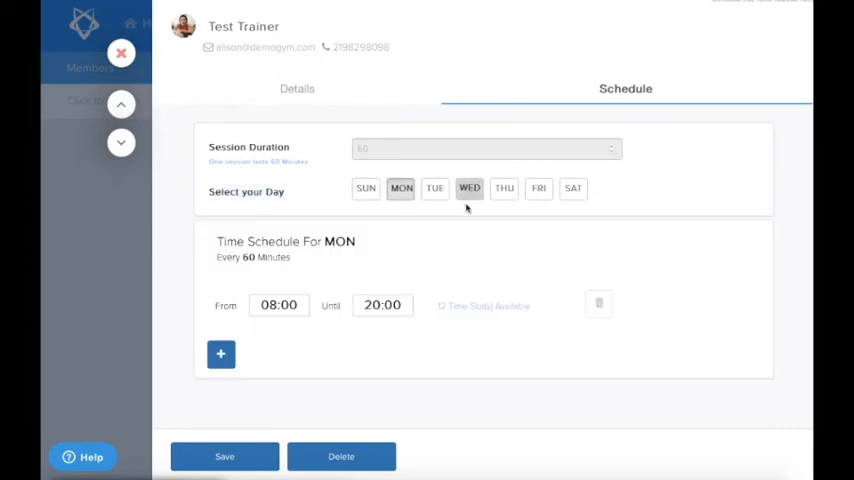
scroll("down", 3)
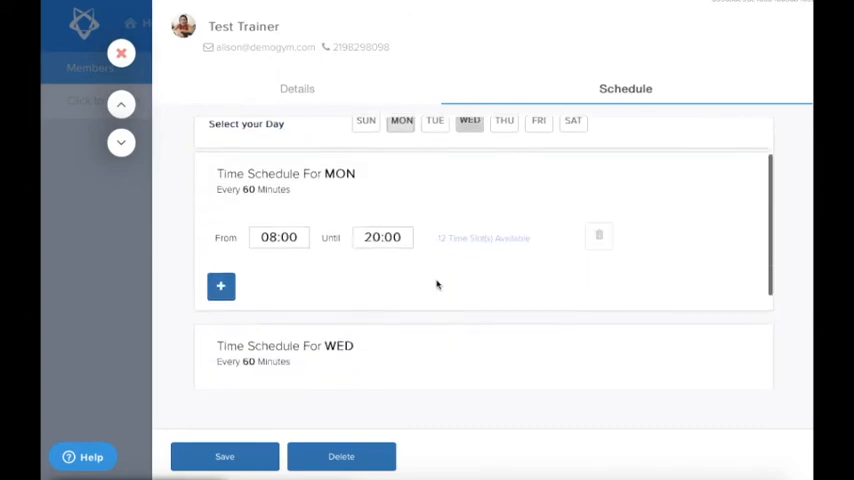
left_click(382, 236)
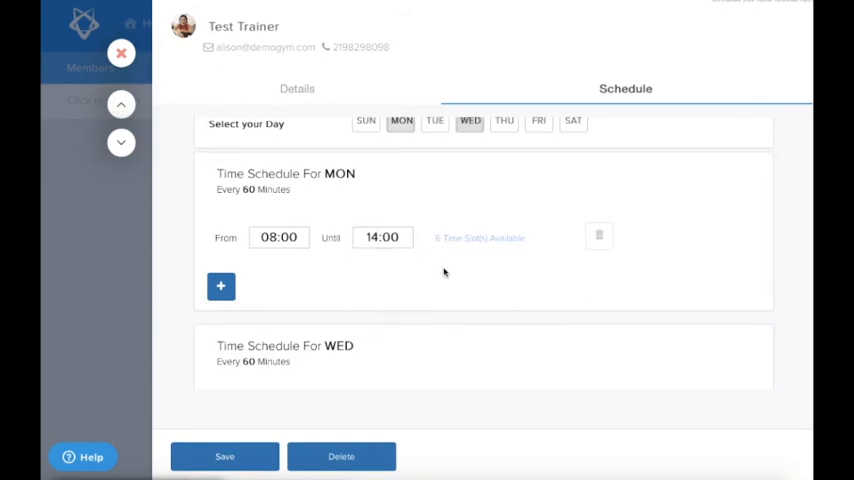
Step: Add a second Monday slot running 18:00–20:00
left_click(220, 286)
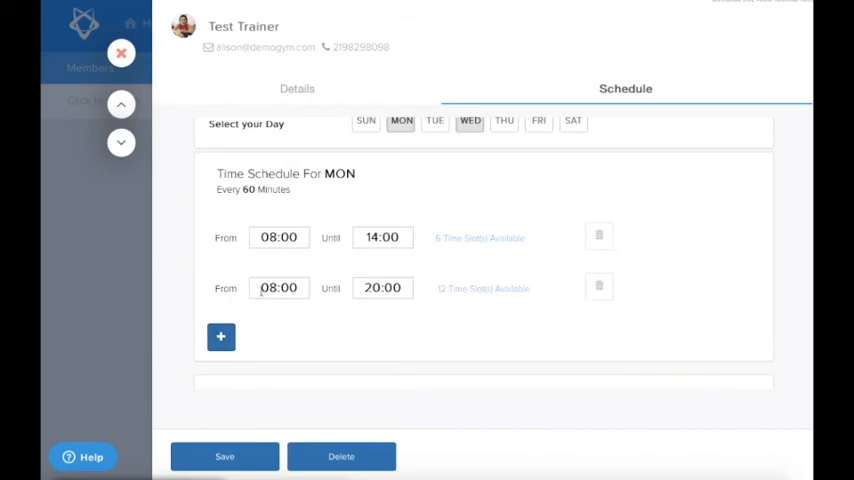
left_click(278, 288)
type("17")
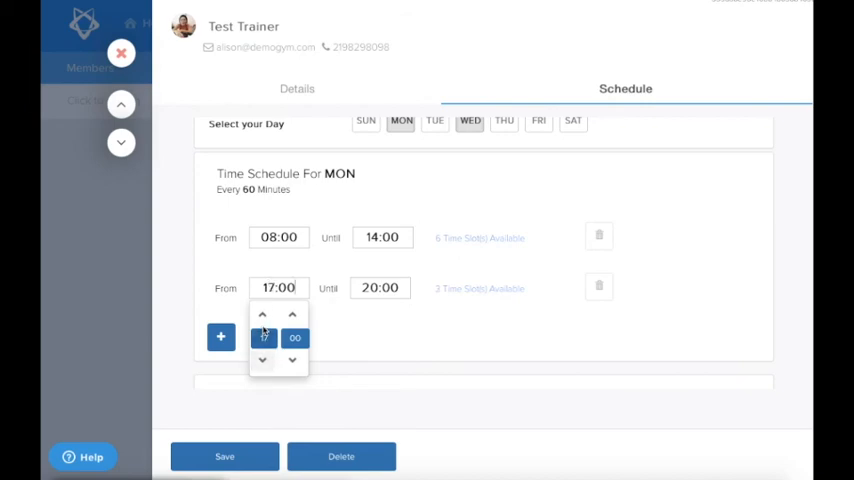
left_click(262, 314)
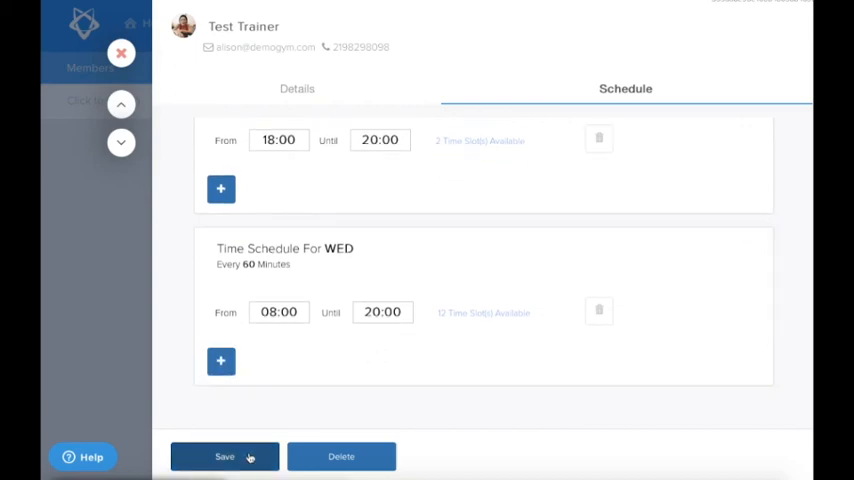
Step: Save Test Trainer's prices and schedule, confirm Bookable shows Yes, and return Home
left_click(224, 456)
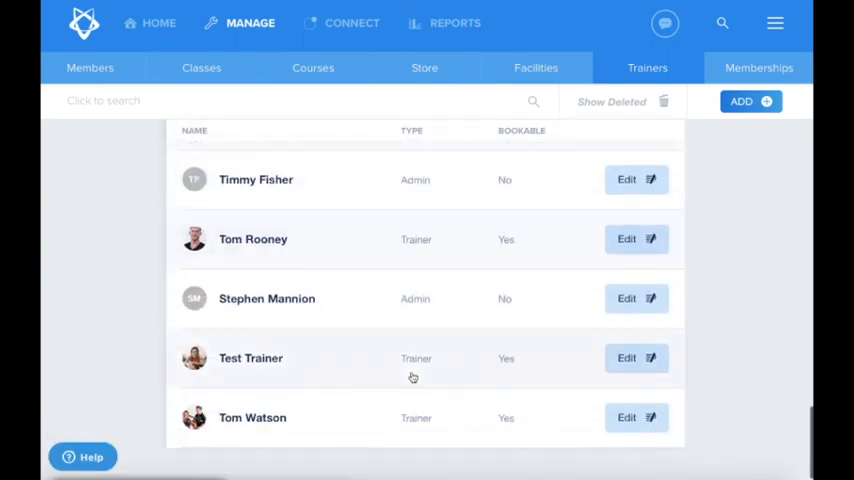
mouse_move(518, 368)
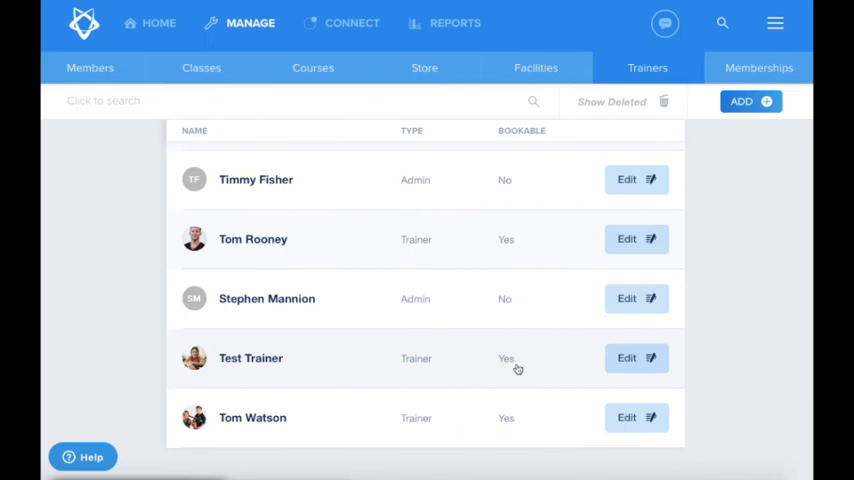
mouse_move(510, 368)
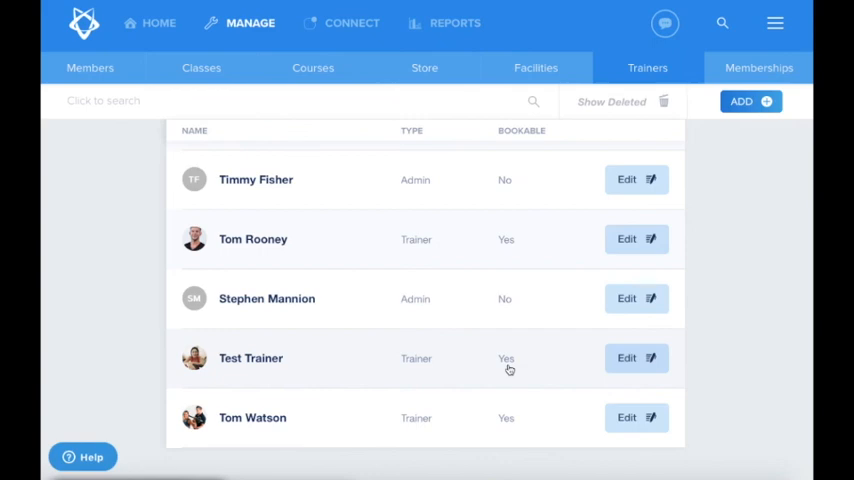
left_click(158, 24)
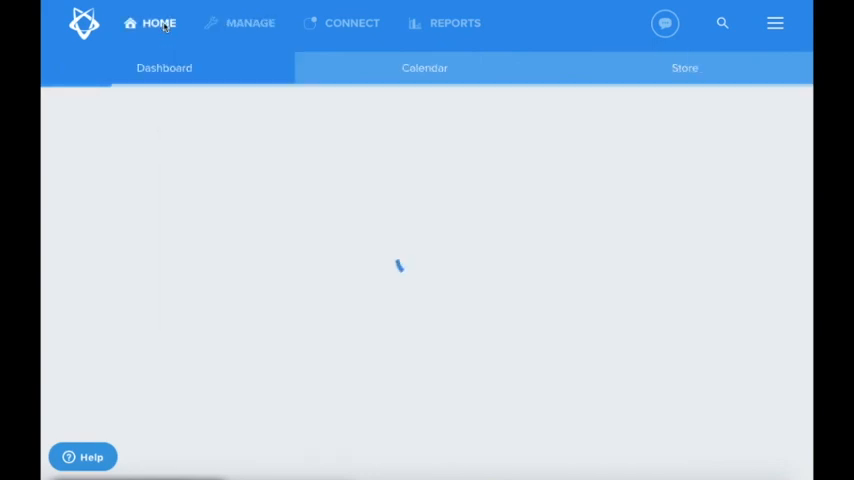